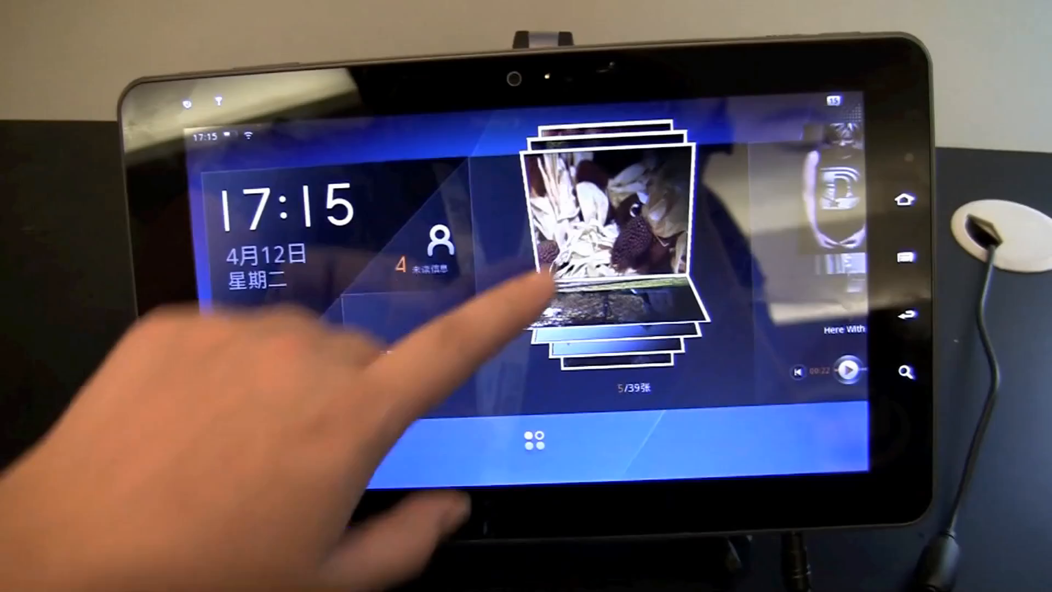
Launch Opera Mobile 11 to its welcome page with the Accept and Exit choices.
{"action": "left_click", "coordinate": [604, 268]}
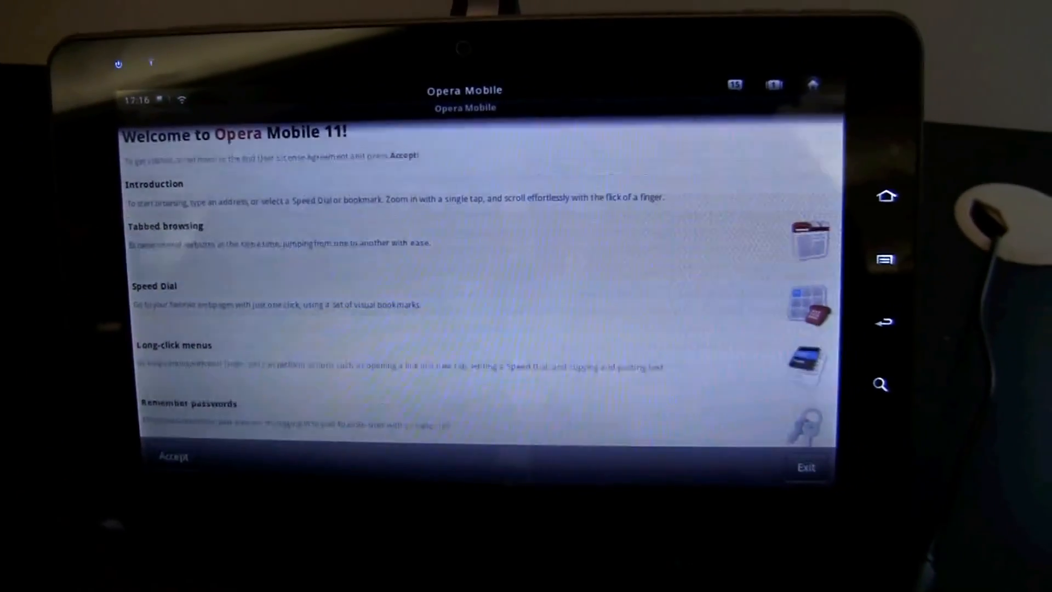
{"action": "left_click", "coordinate": [173, 456]}
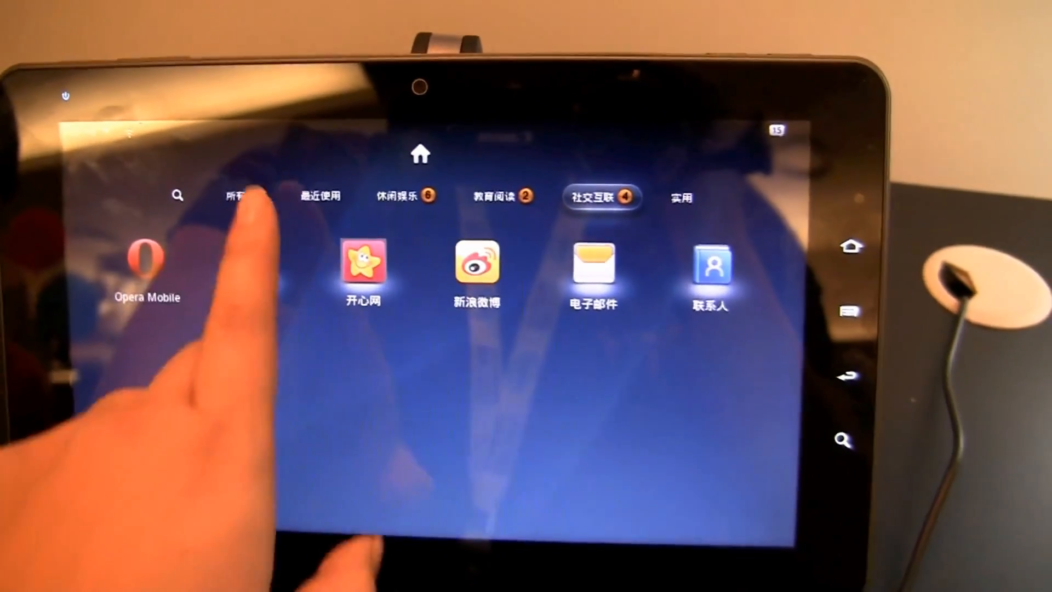
Browse the launcher's category tabs: social apps, recently used and education/reading.
{"action": "left_click", "coordinate": [247, 196]}
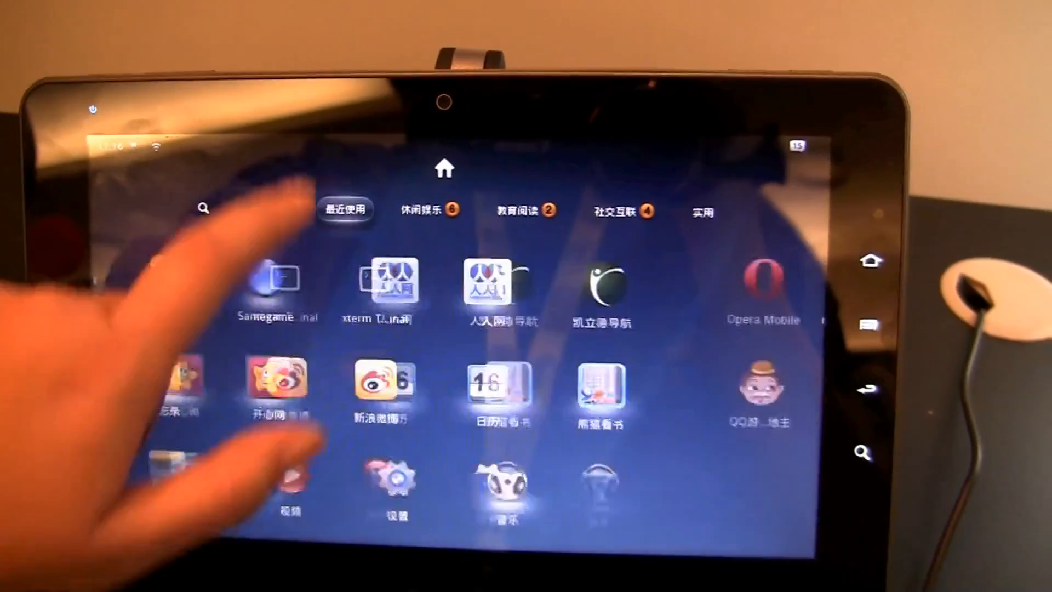
{"action": "left_click", "coordinate": [435, 212]}
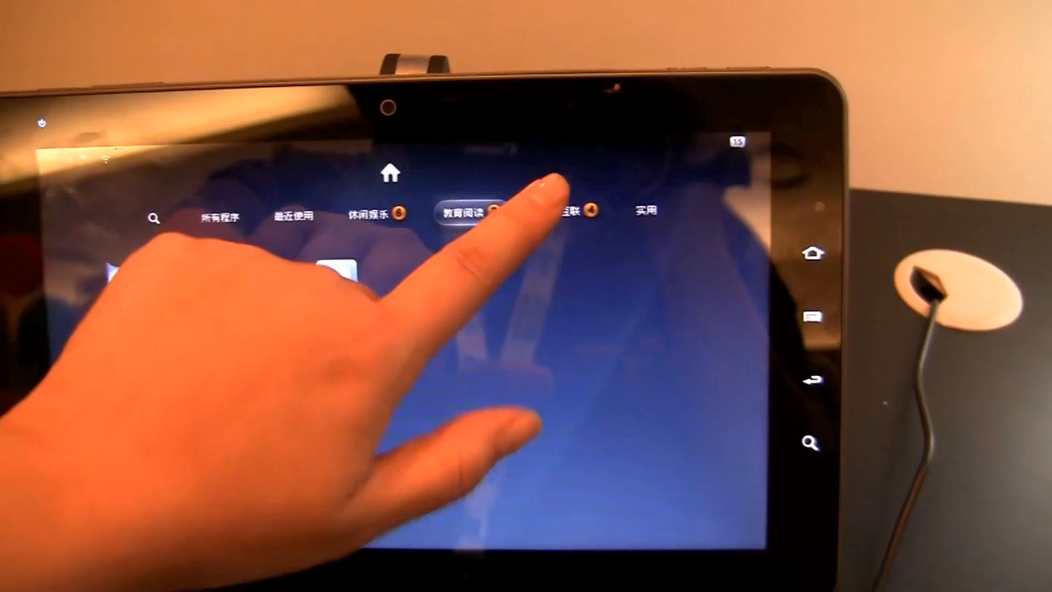
{"action": "left_click", "coordinate": [564, 195]}
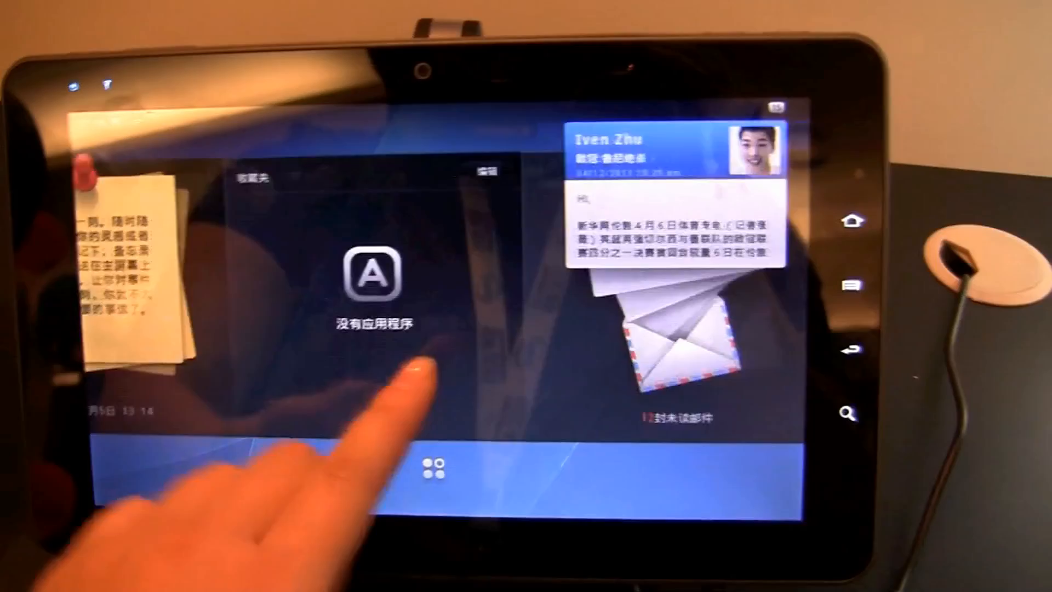
Swipe the home panels to the photo stack, Dido music player and April 2011 calendar.
{"action": "scroll", "scroll_direction": "left", "scroll_amount": 3}
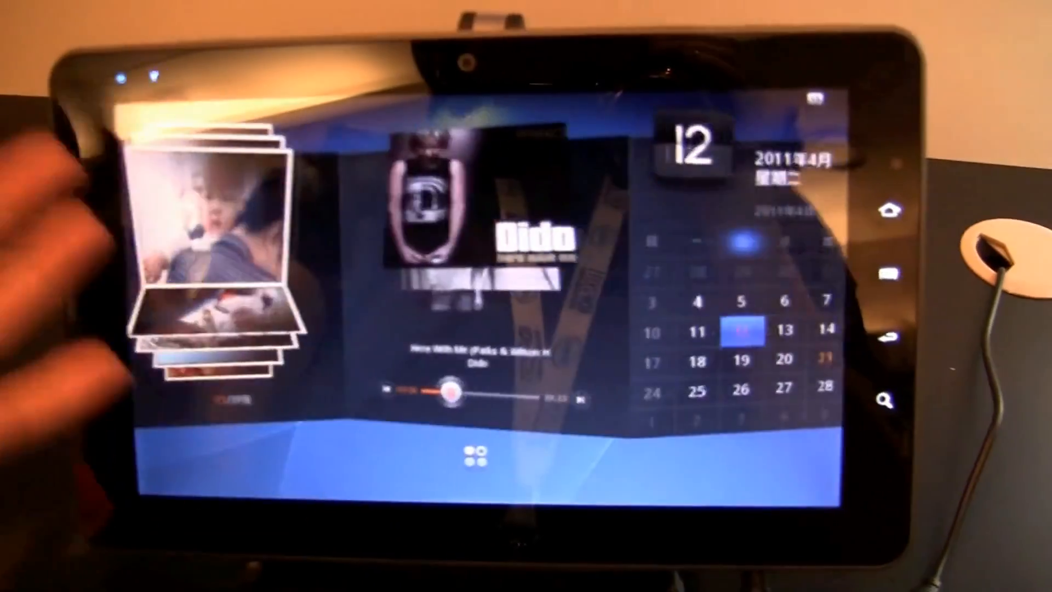